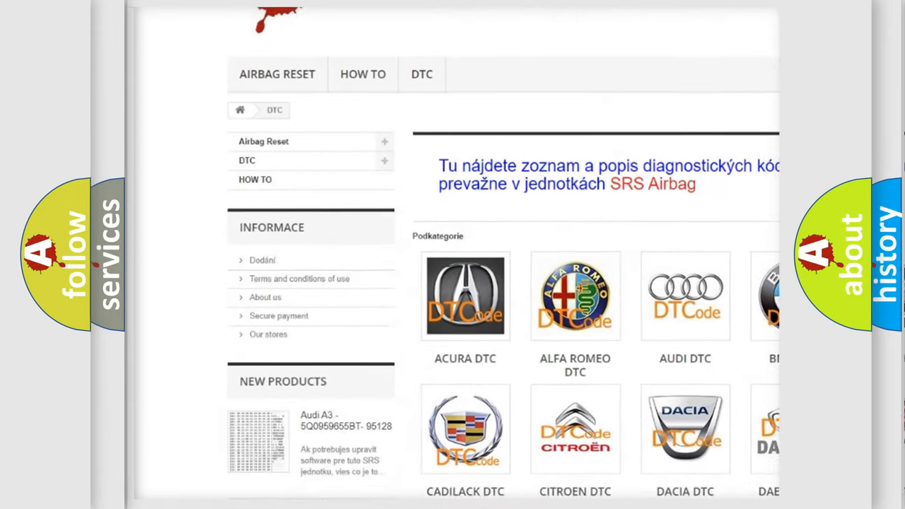
# - Open the AUDI DTC tile under Podkategorie to list Audi fault codes
pyautogui.scroll(-3)
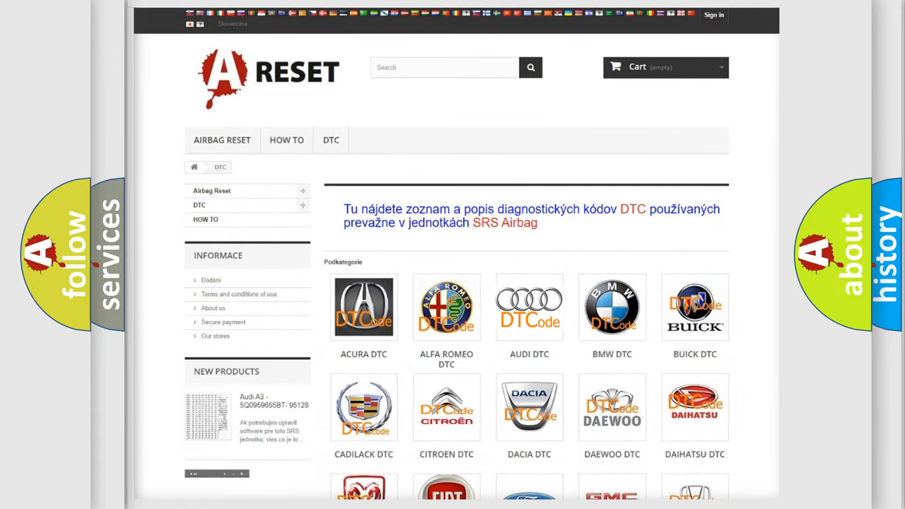
pyautogui.click(529, 305)
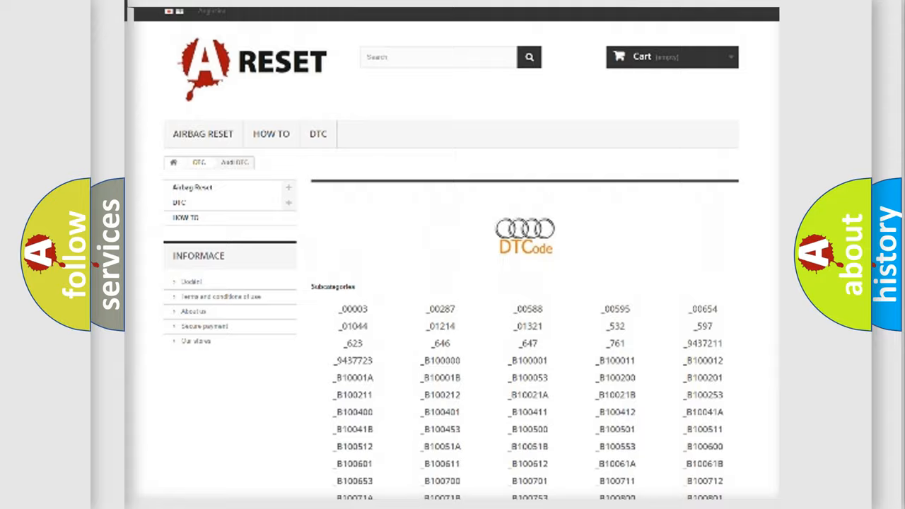